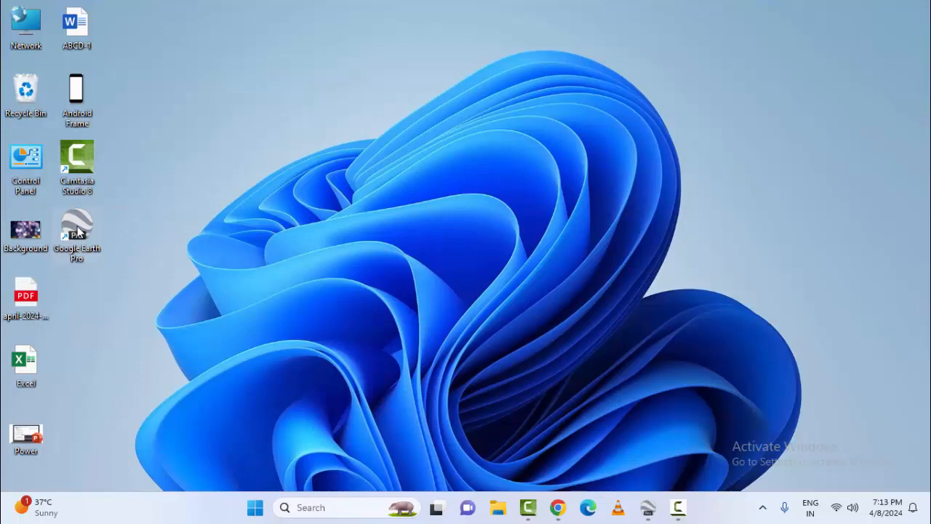
Step: Launch Google Earth Pro from its desktop shortcut
double_click(76, 233)
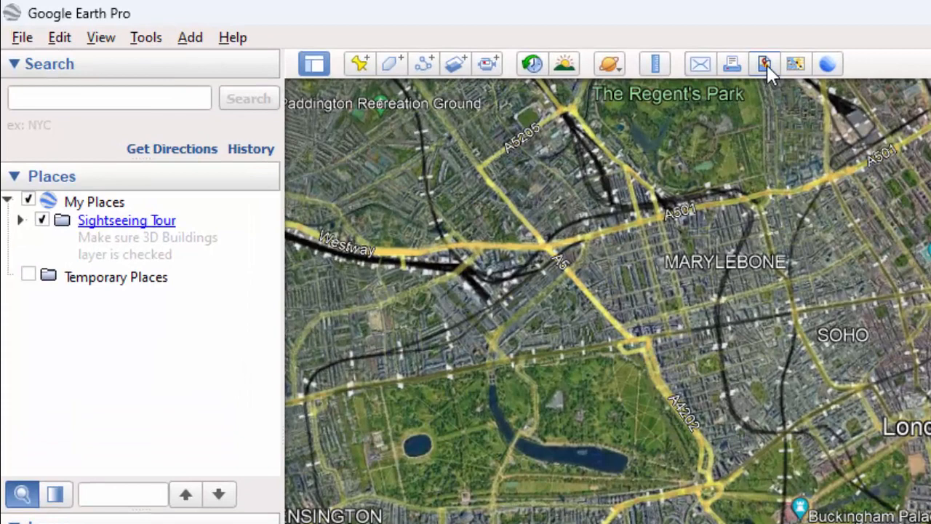
mouse_move(764, 64)
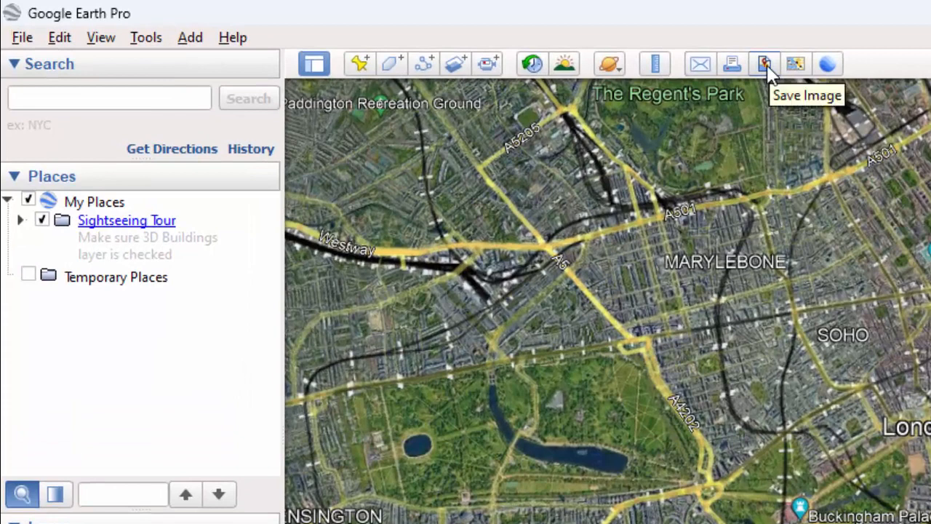
Step: Switch the London view into Save Image mode with an untitled map layout
left_click(764, 64)
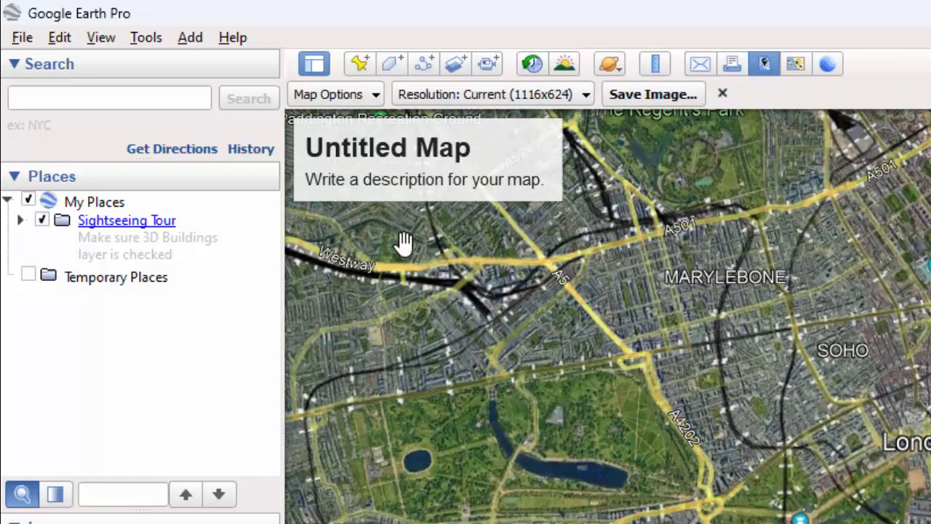
mouse_move(404, 156)
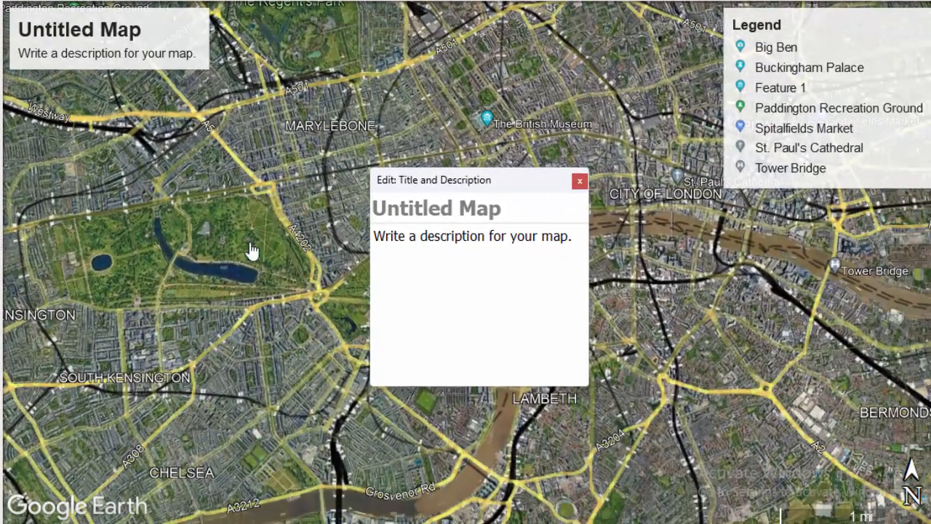
Step: Enter 'How To Save Image' as the map title and close the title editor
left_click(437, 209)
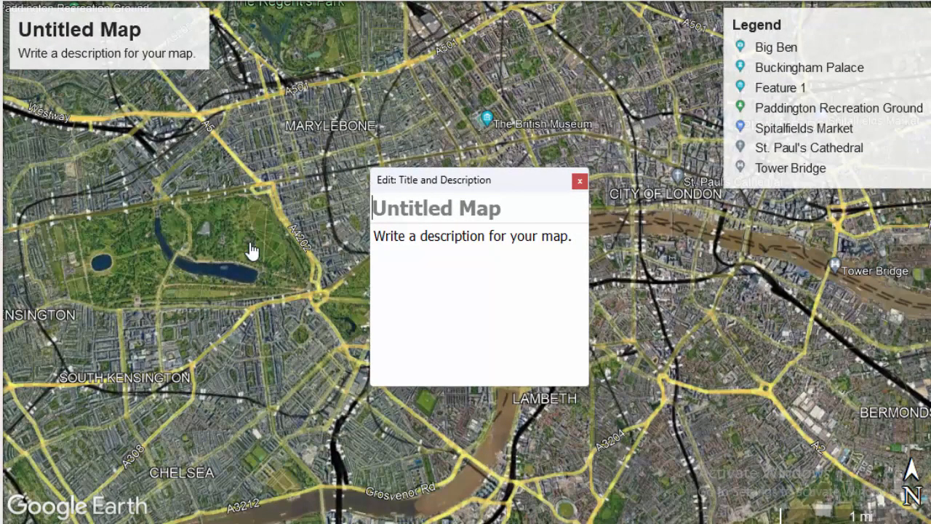
type("How To Sa")
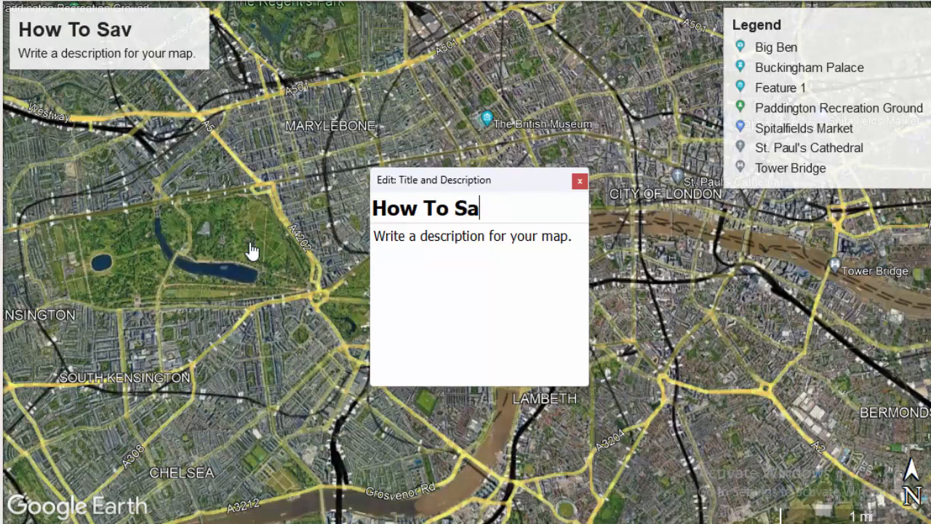
type("ve Image")
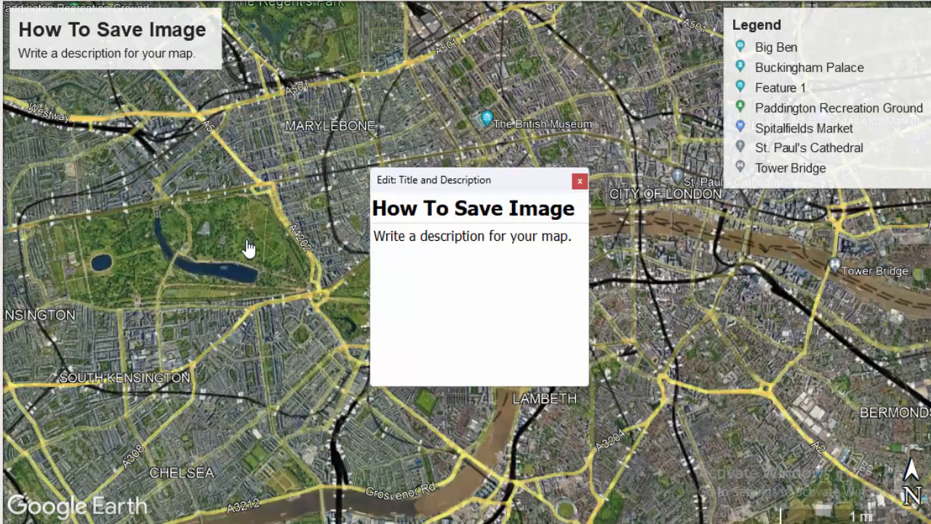
left_click(580, 180)
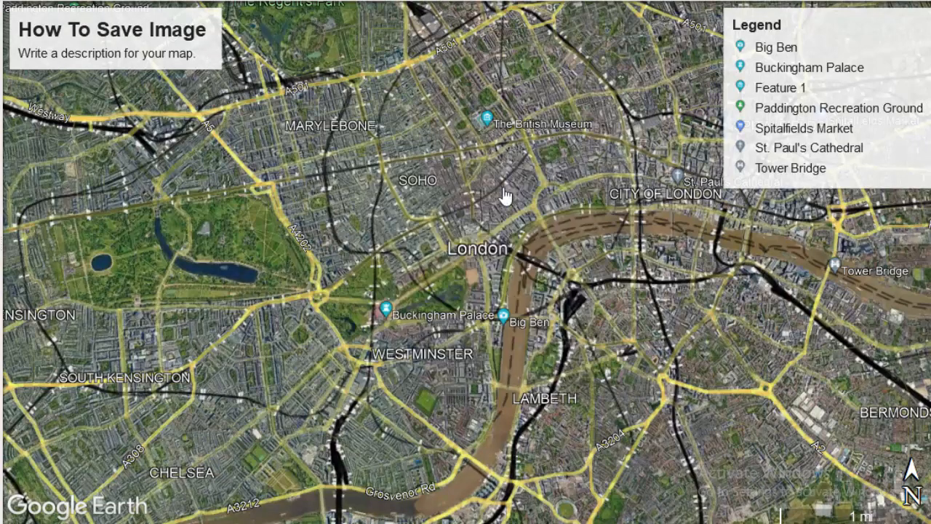
mouse_move(654, 102)
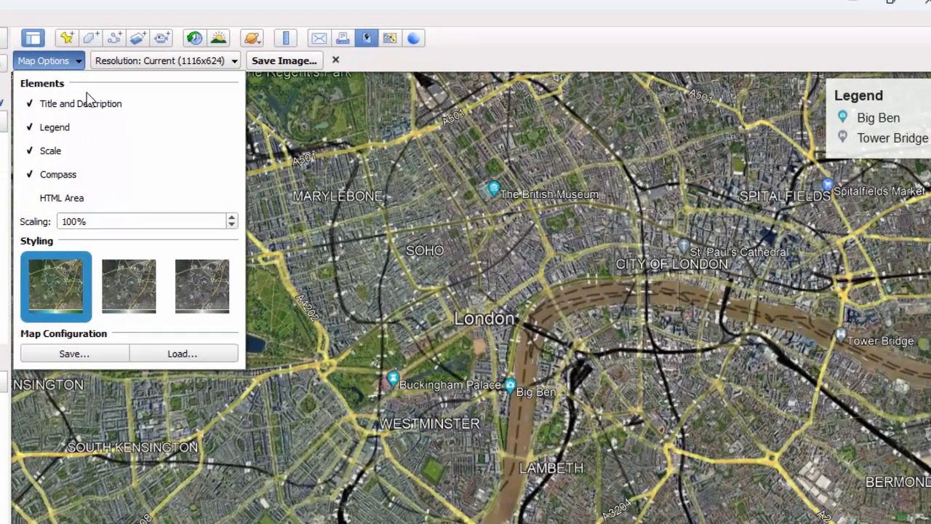
Step: Close the Map Options dropdown, keeping title, legend, scale and compass enabled
left_click(284, 60)
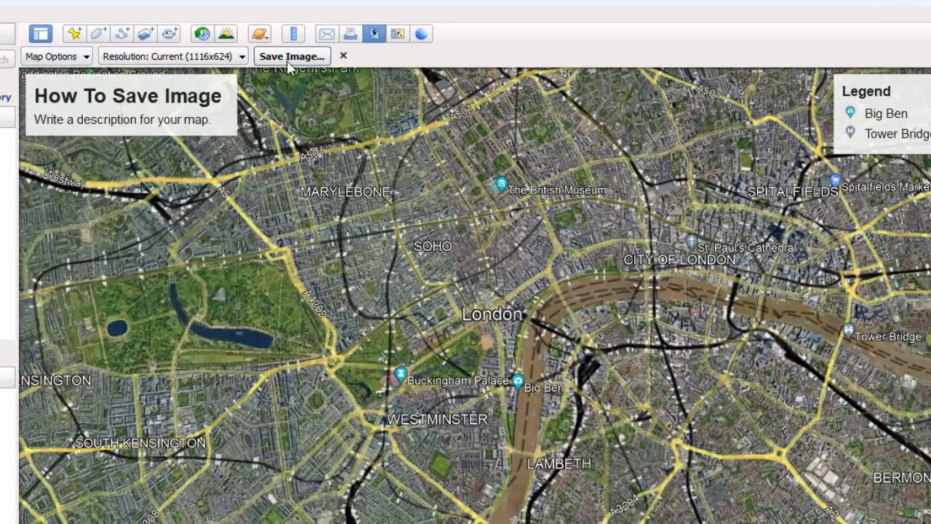
mouse_move(291, 56)
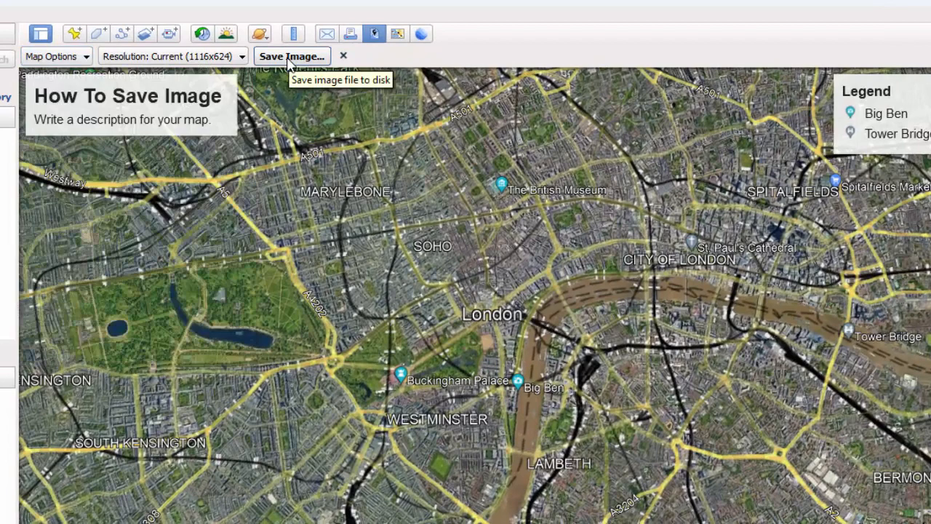
Step: Save the map as JPEG 'Google Earth Pro. Map' on the desktop, then open in Paint
left_click(290, 56)
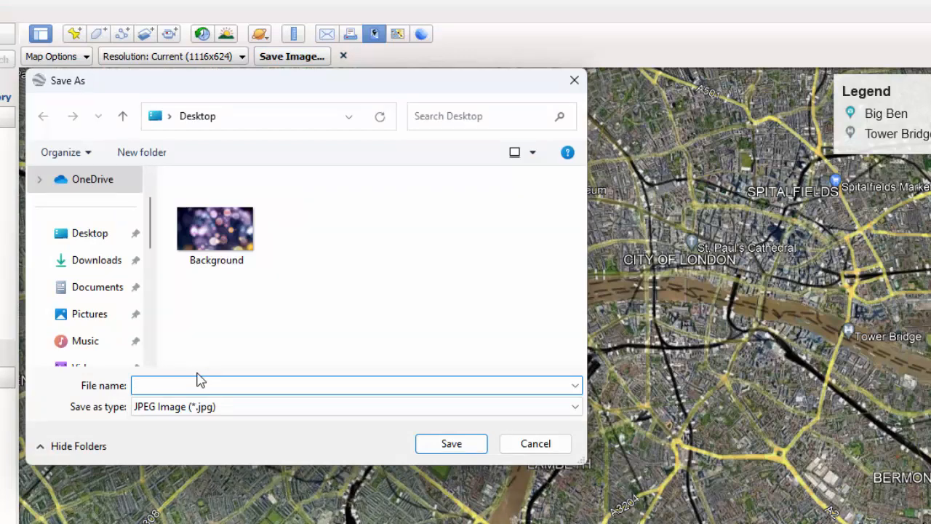
type("Google Earth Pro. Map")
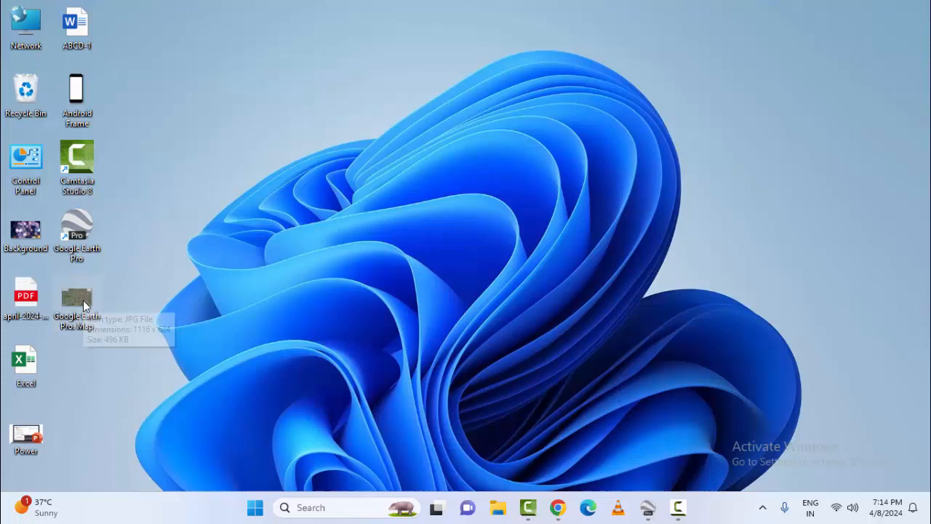
mouse_move(86, 305)
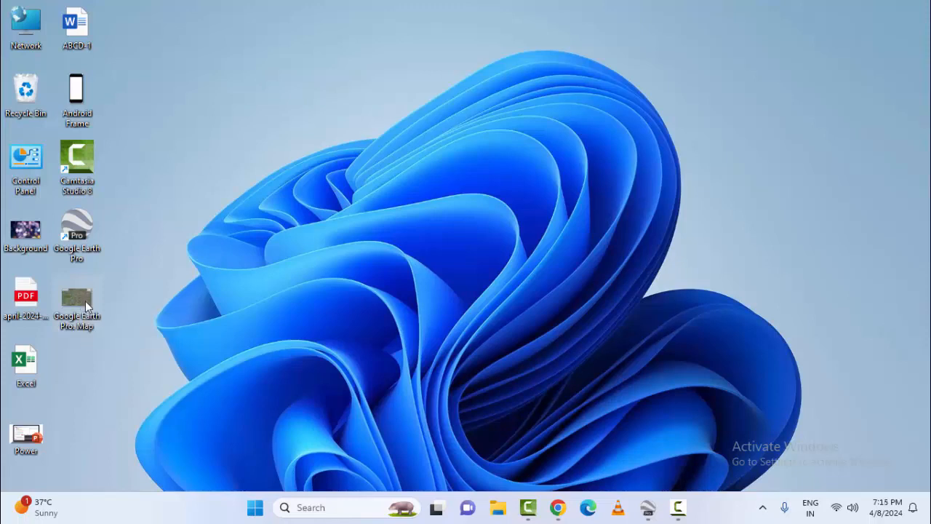
double_click(76, 298)
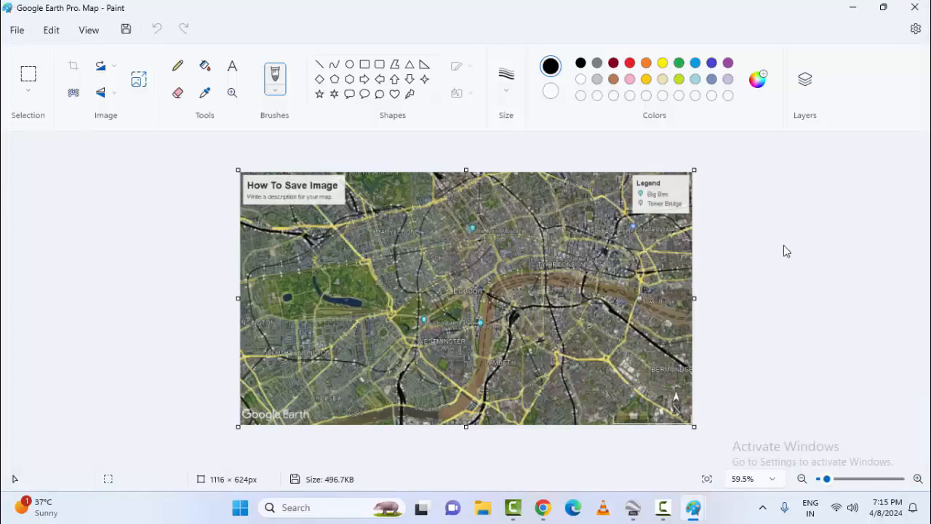